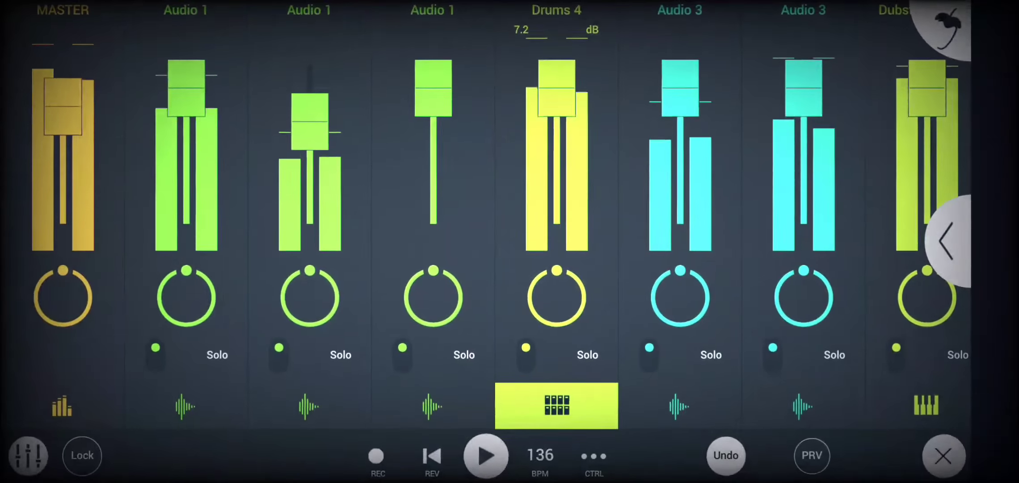
pyautogui.moveTo(556, 98); pyautogui.dragTo(556, 189)
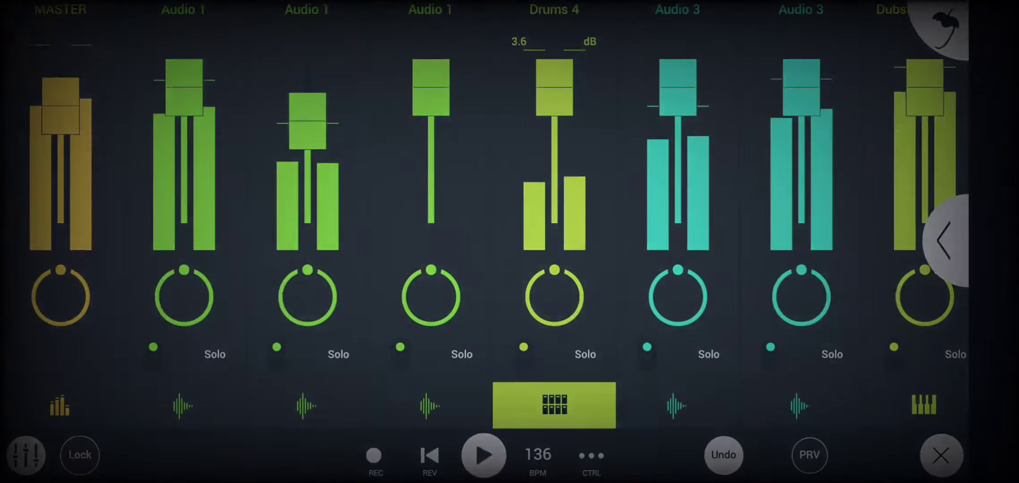
pyautogui.moveTo(554, 195); pyautogui.dragTo(554, 130)
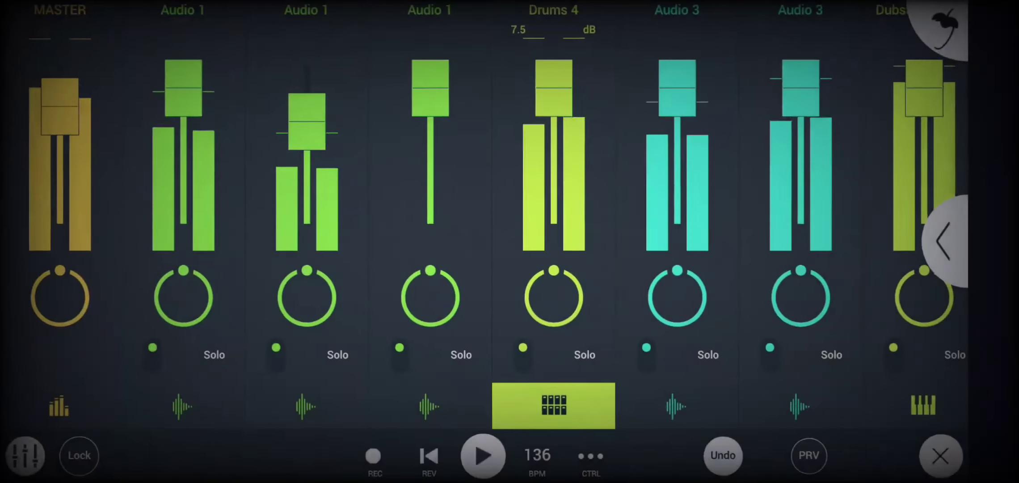